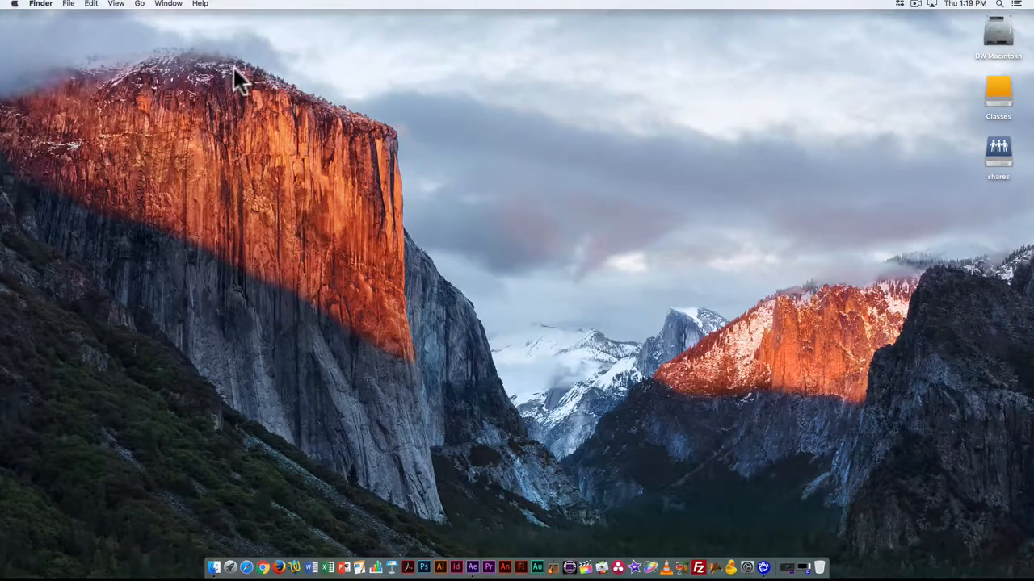
mouse_move(153, 56)
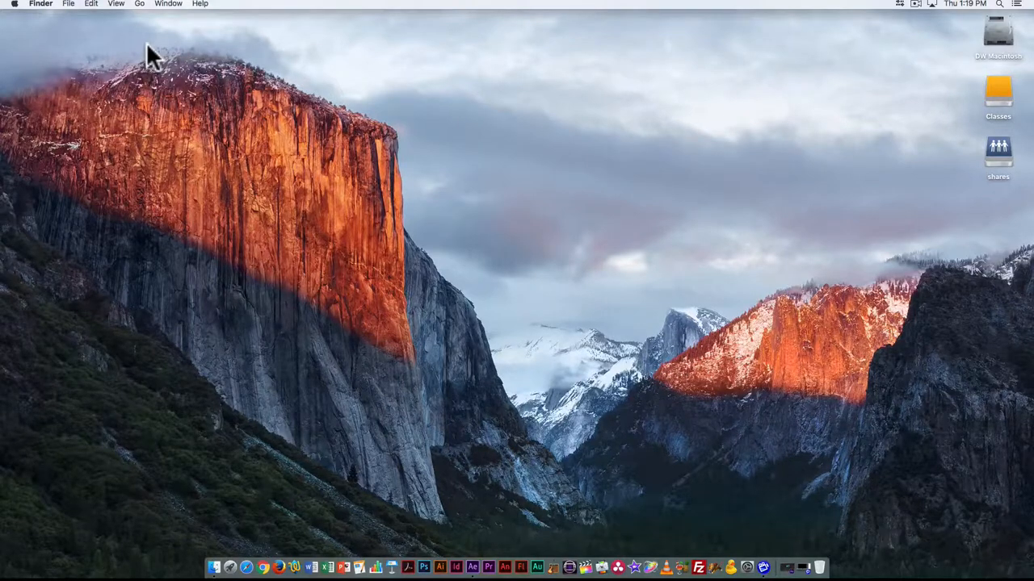
mouse_move(105, 40)
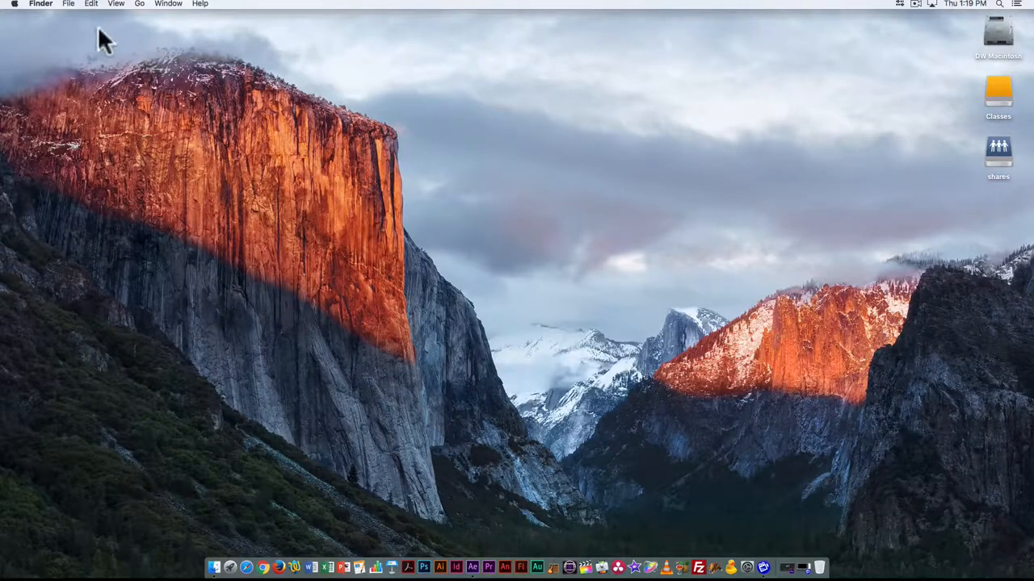
mouse_move(178, 77)
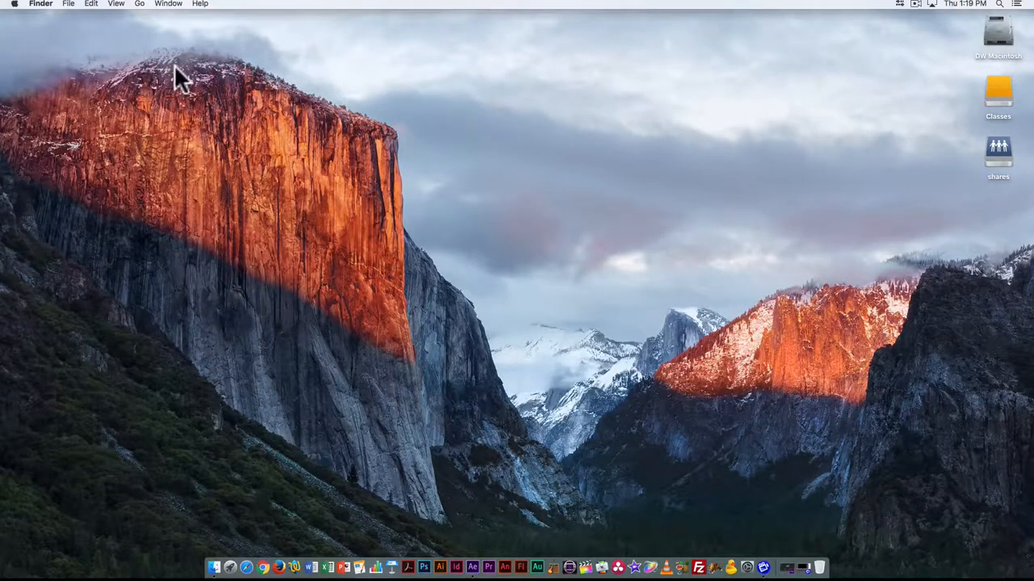
mouse_move(985, 113)
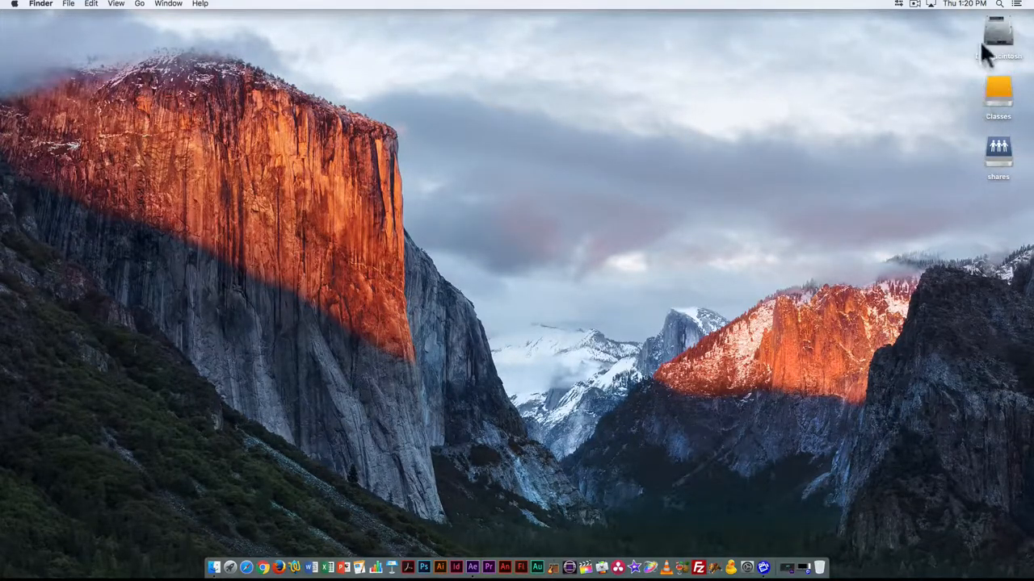
Open the DW Macintosh drive from the desktop icon into a Finder window
double_click(998, 37)
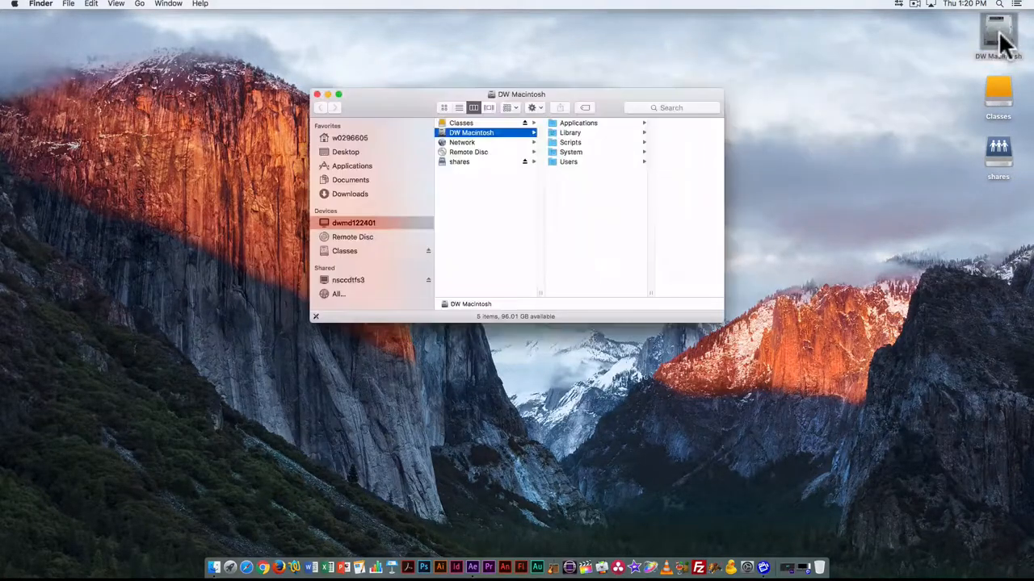
mouse_move(395, 101)
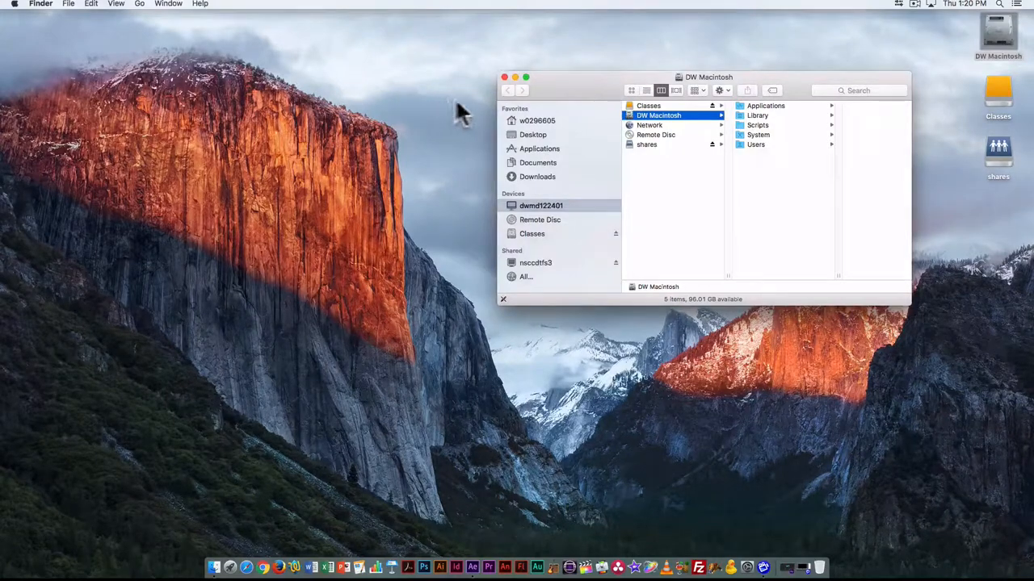
mouse_move(492, 109)
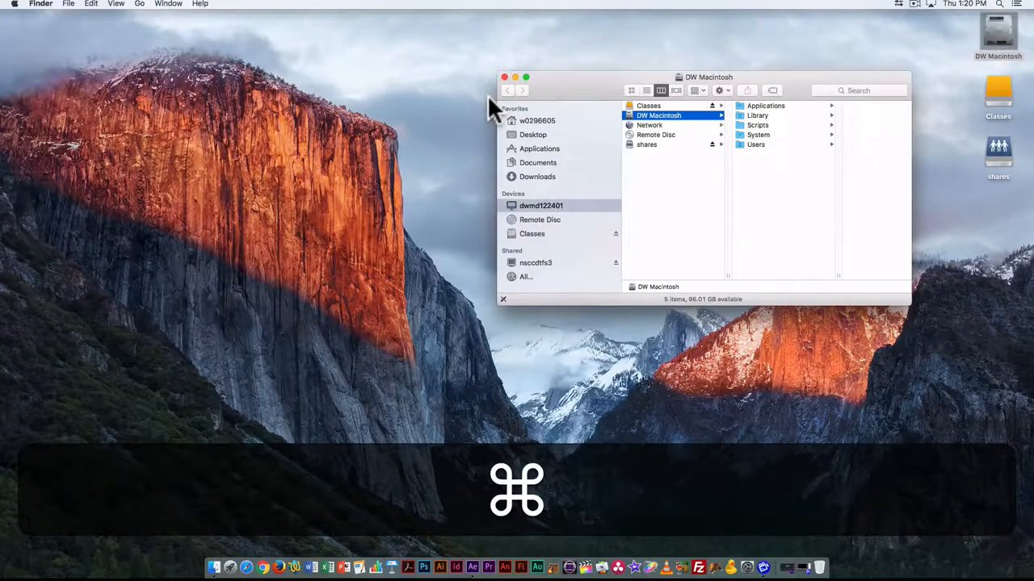
Open a new Finder window with Cmd+N and move the DW Macintosh window to the top
key("cmd+n")
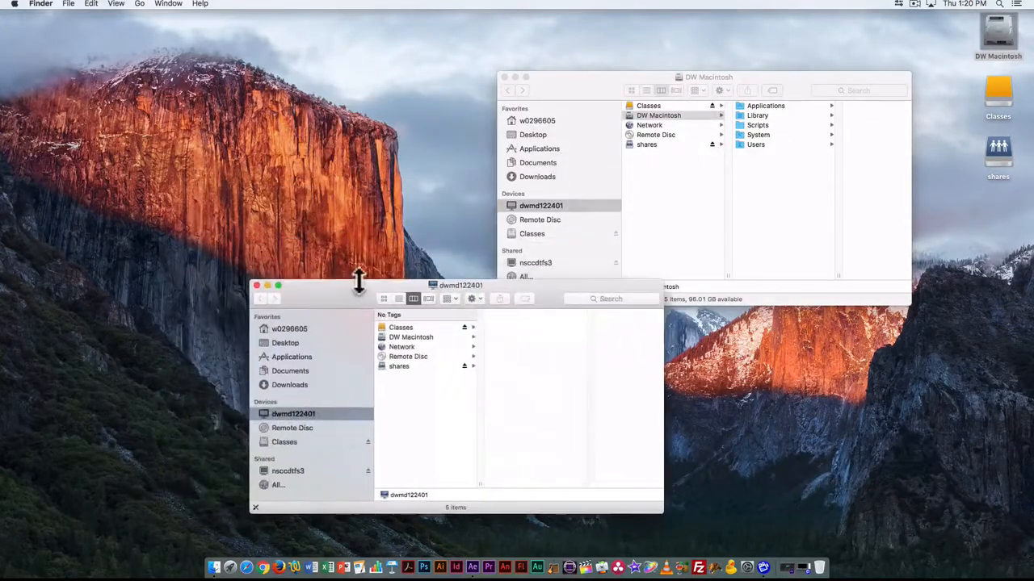
left_click_drag(709, 77, 527, 36)
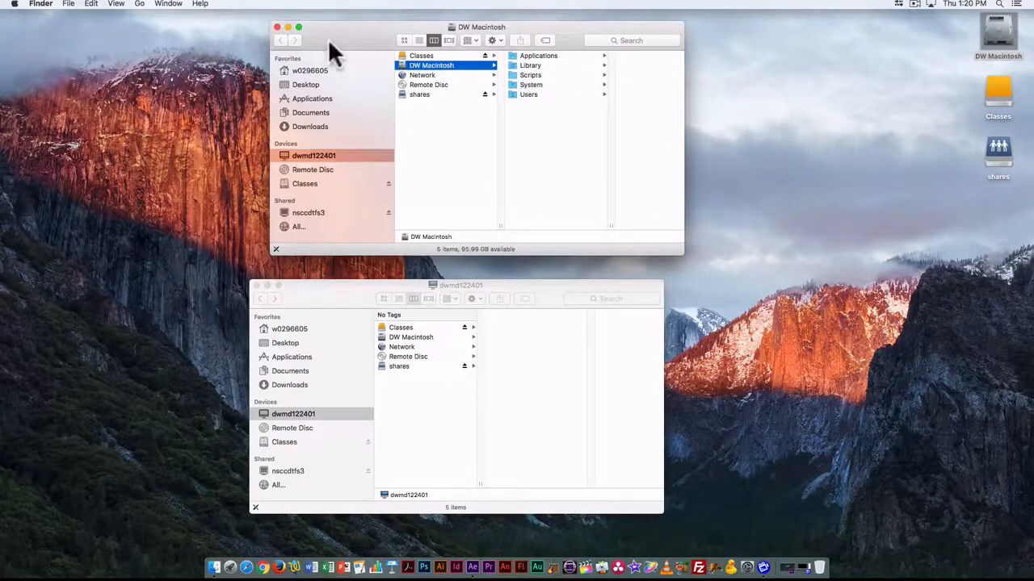
mouse_move(368, 40)
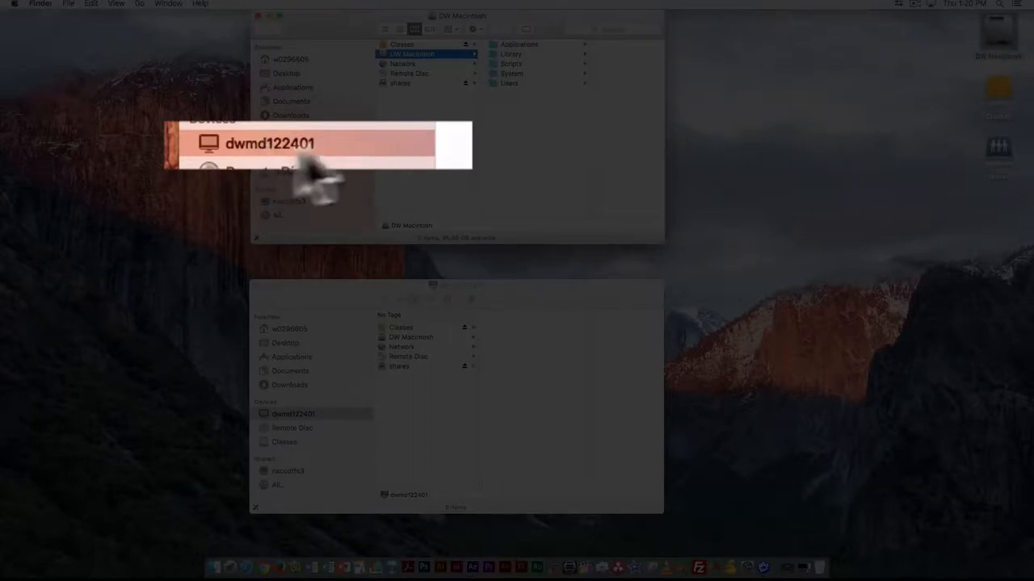
mouse_move(407, 178)
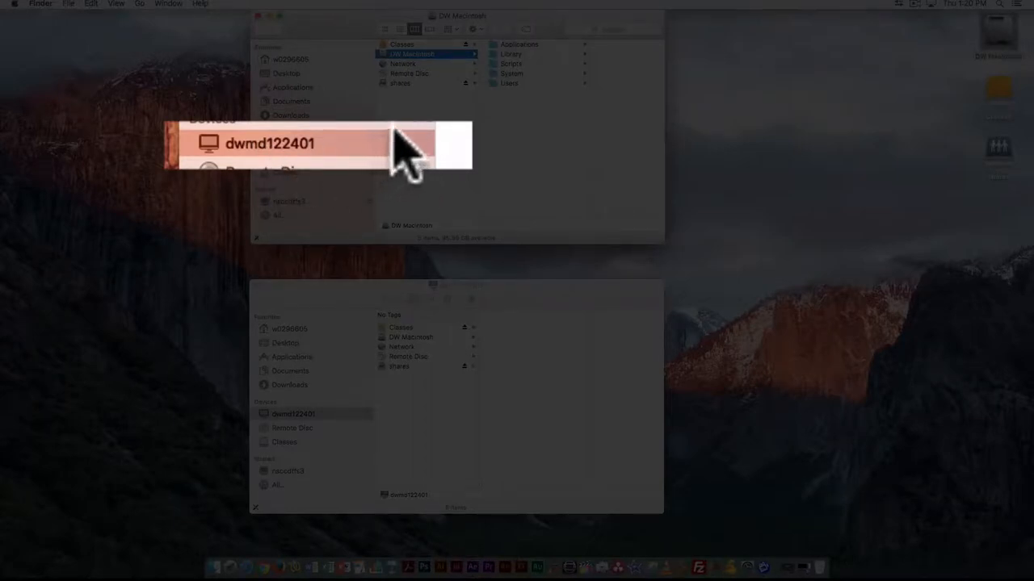
mouse_move(340, 170)
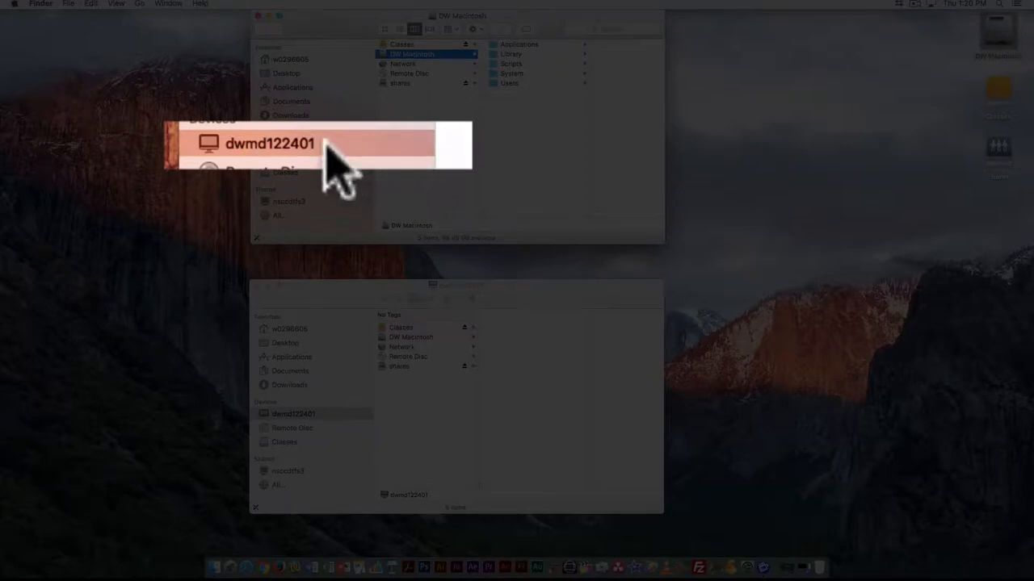
mouse_move(278, 181)
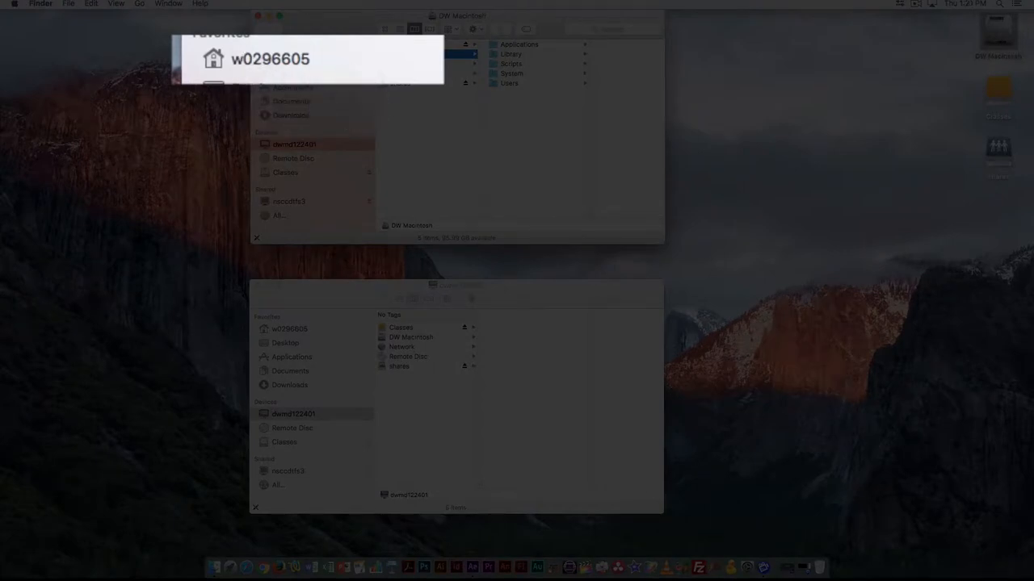
mouse_move(279, 97)
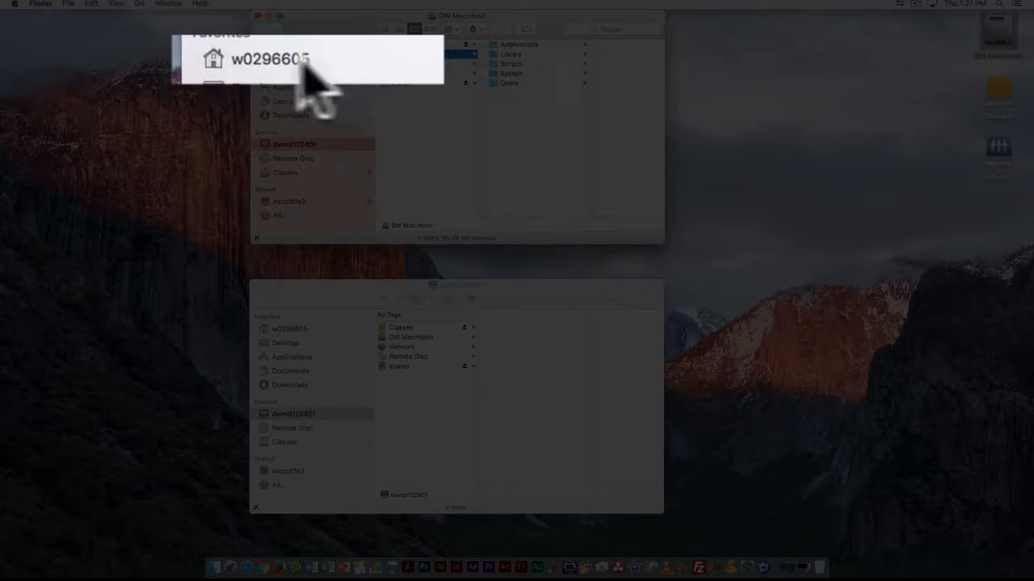
mouse_move(290, 109)
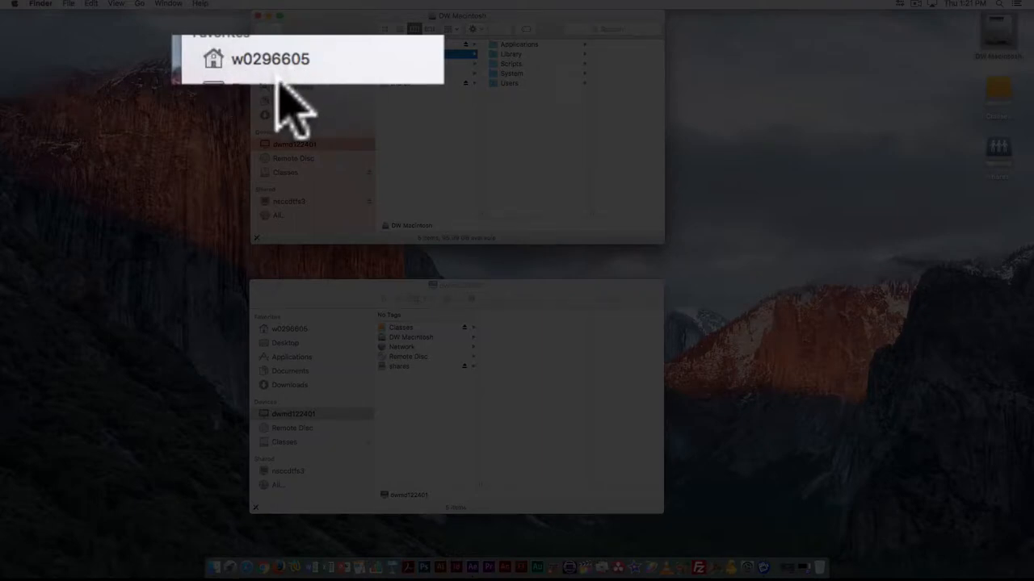
mouse_move(295, 89)
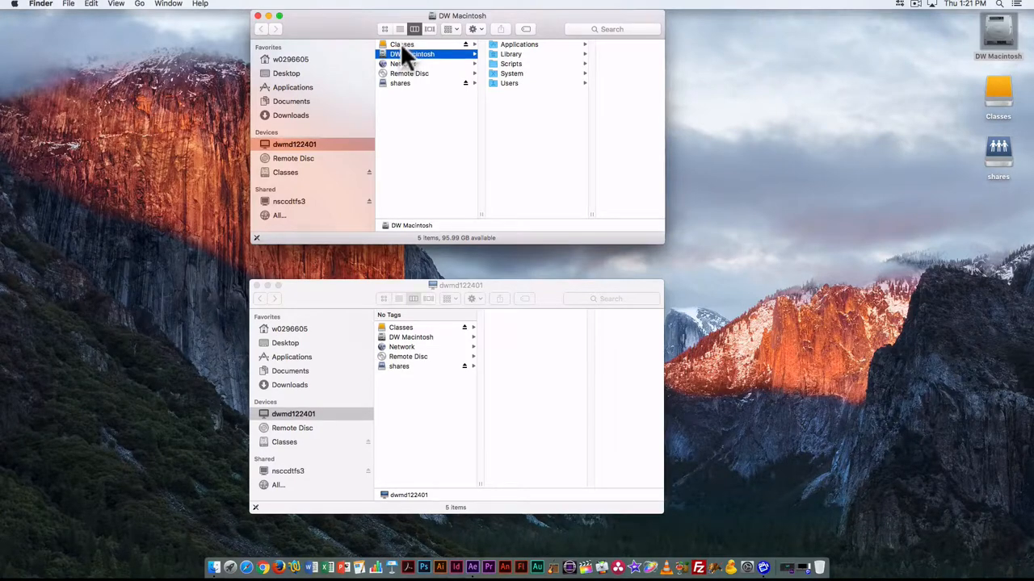
mouse_move(311, 69)
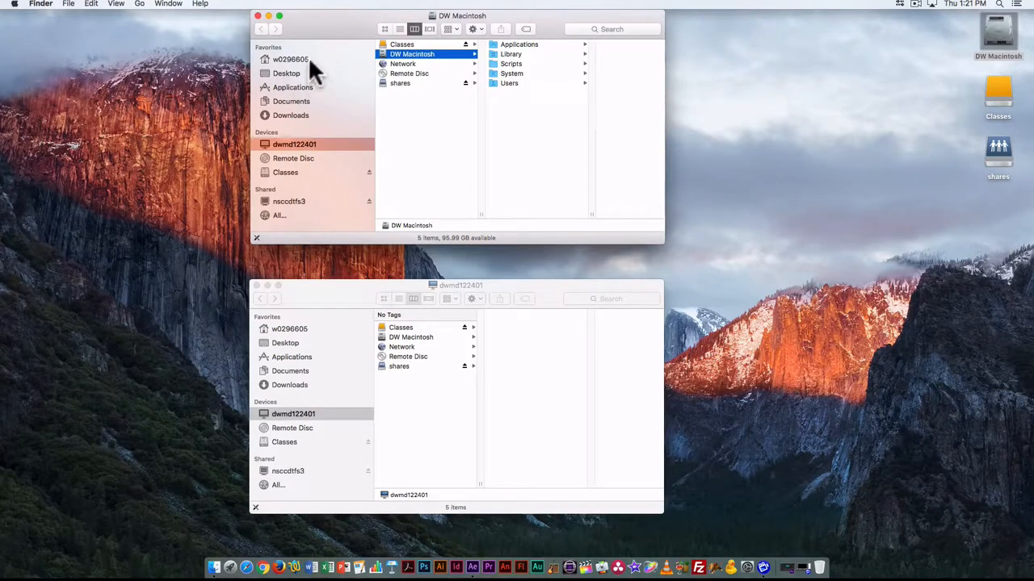
mouse_move(295, 63)
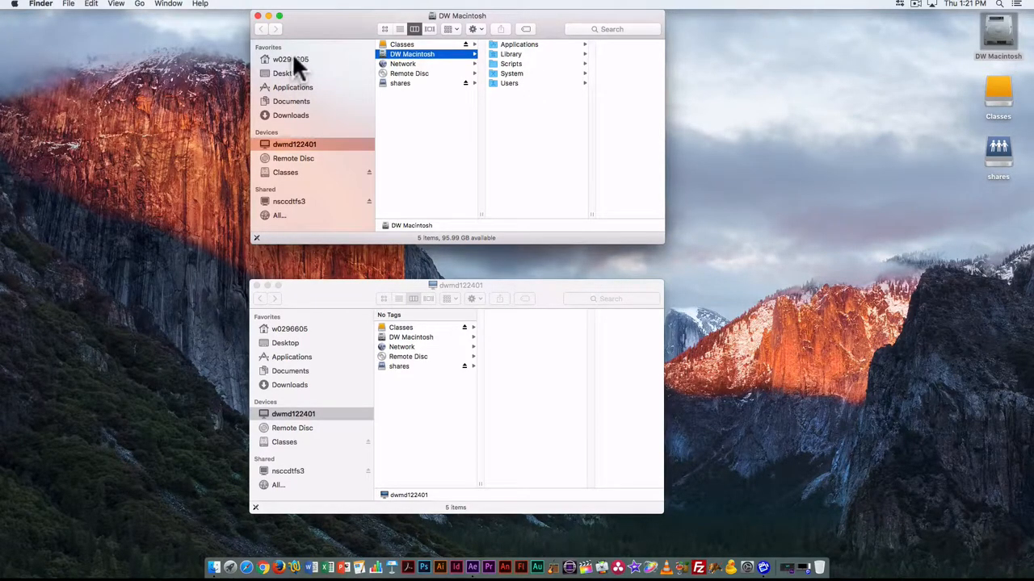
mouse_move(306, 71)
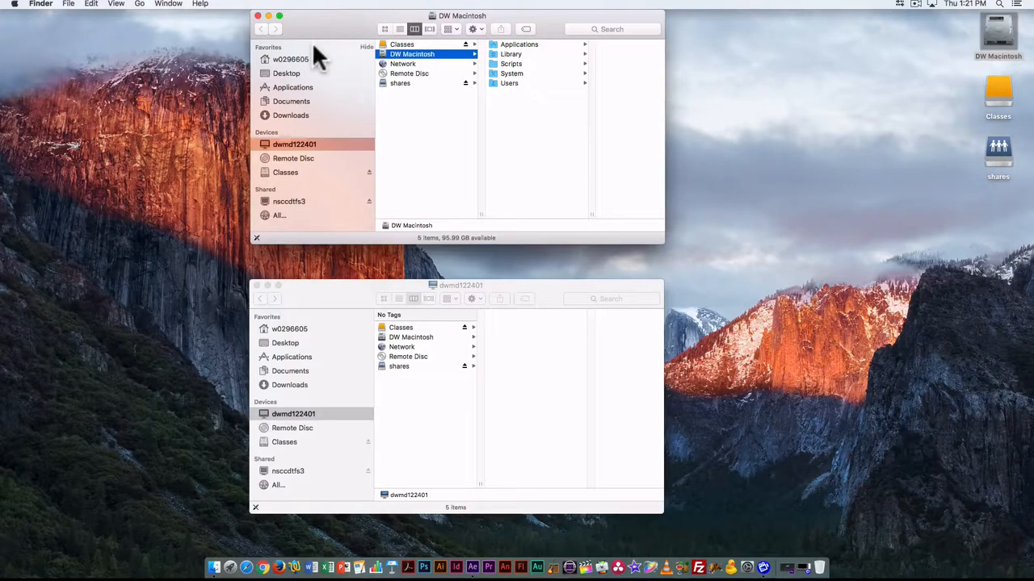
mouse_move(299, 65)
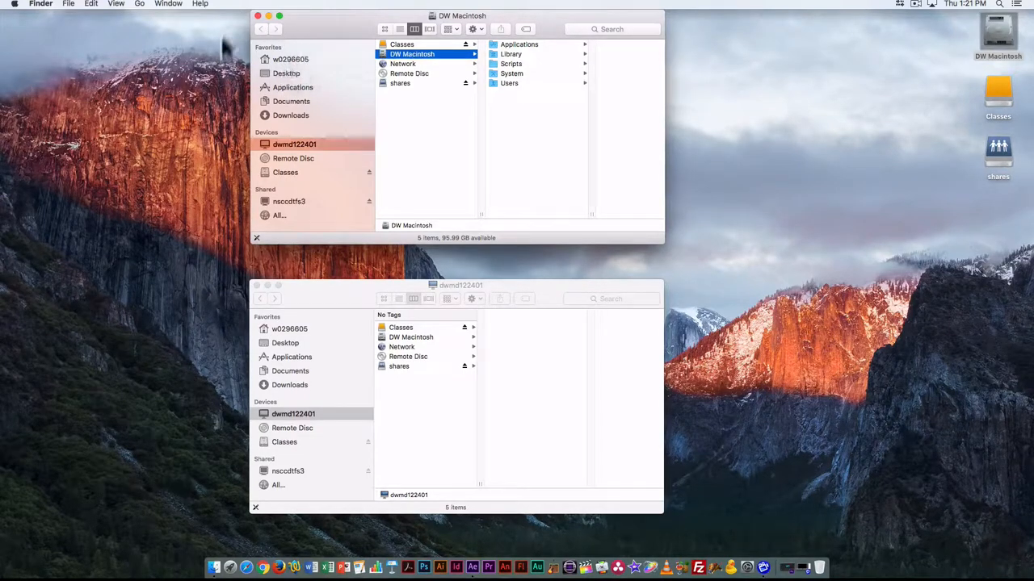
mouse_move(279, 69)
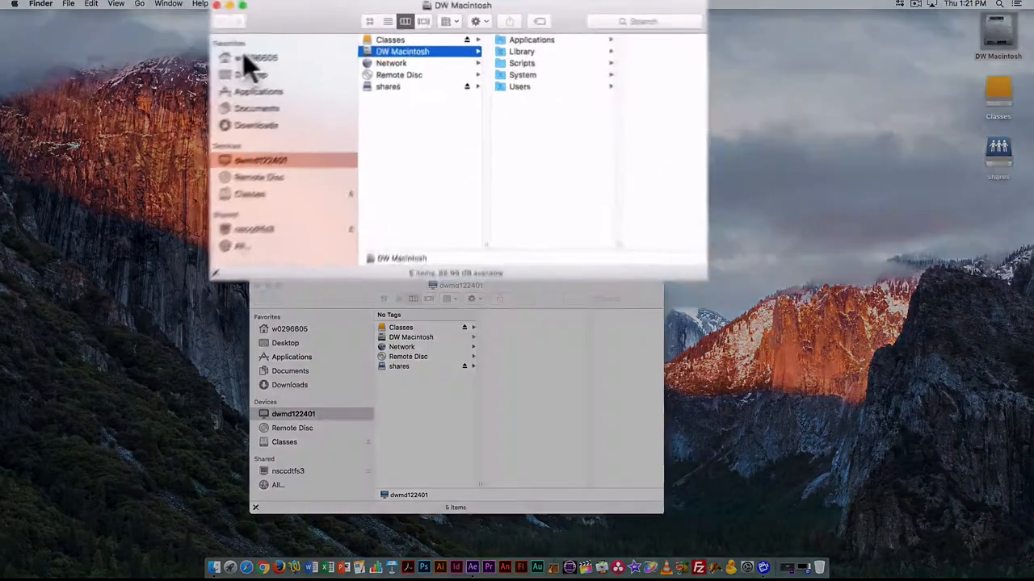
left_click(260, 57)
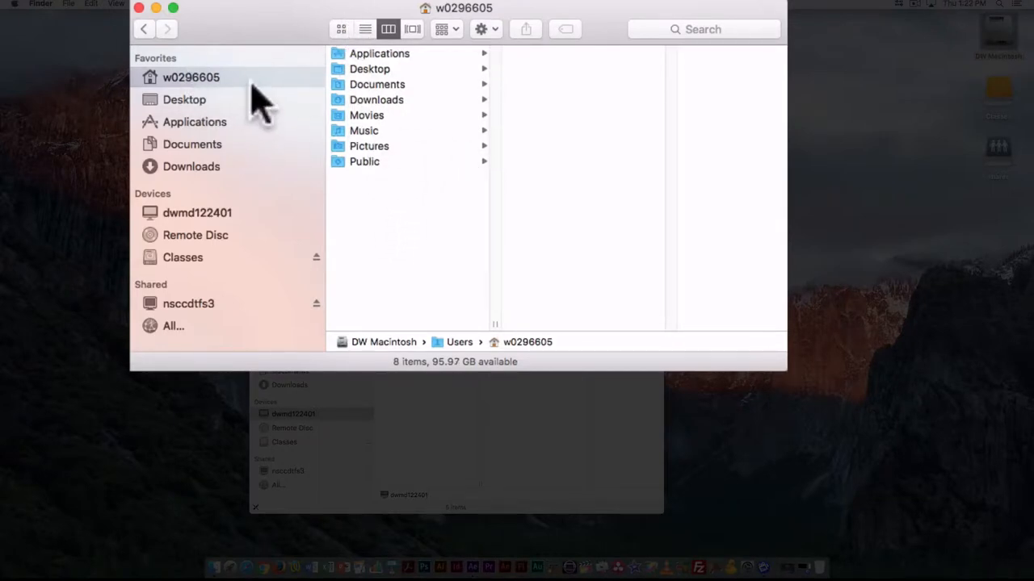
mouse_move(366, 129)
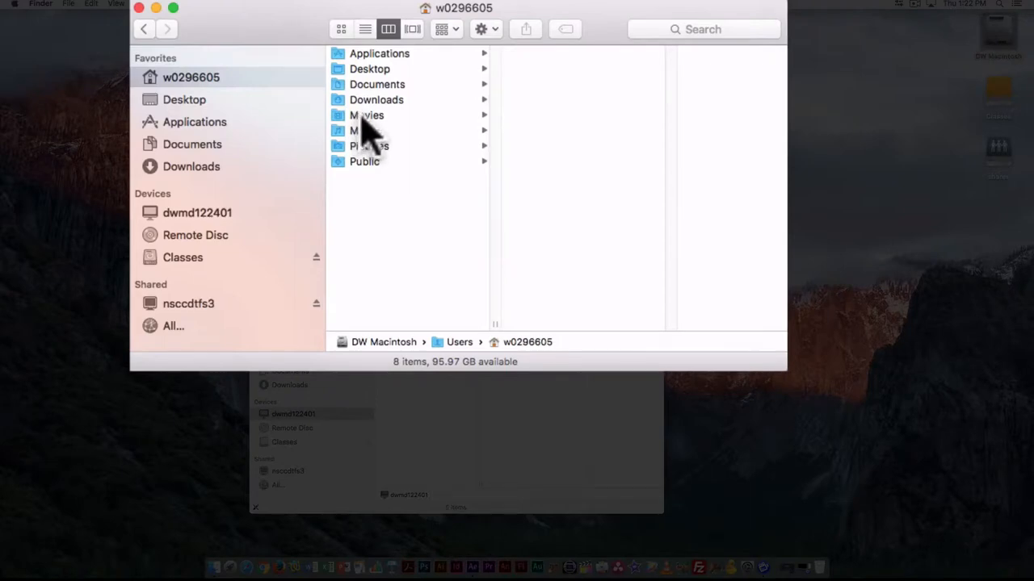
mouse_move(380, 141)
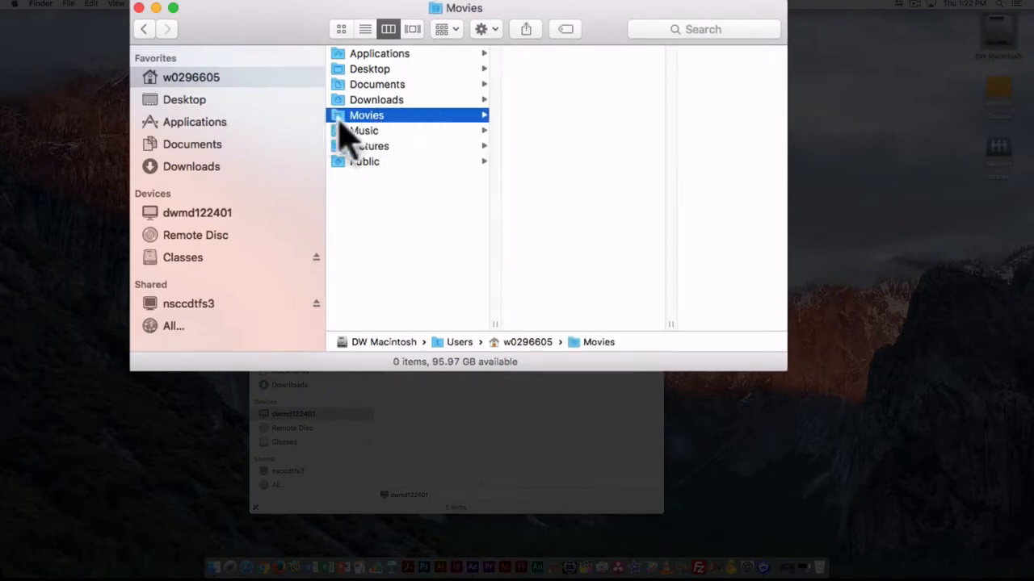
mouse_move(384, 131)
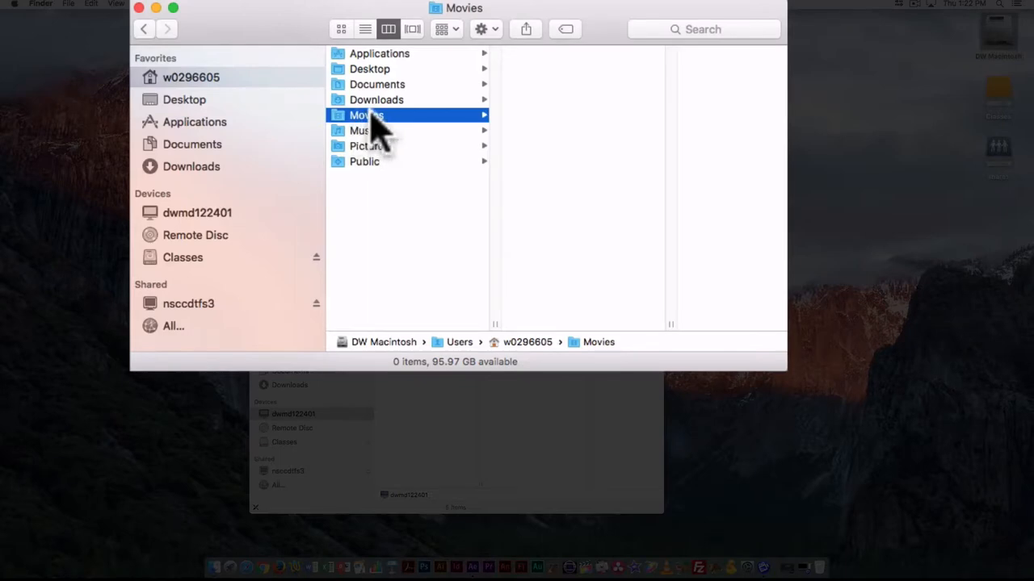
mouse_move(476, 125)
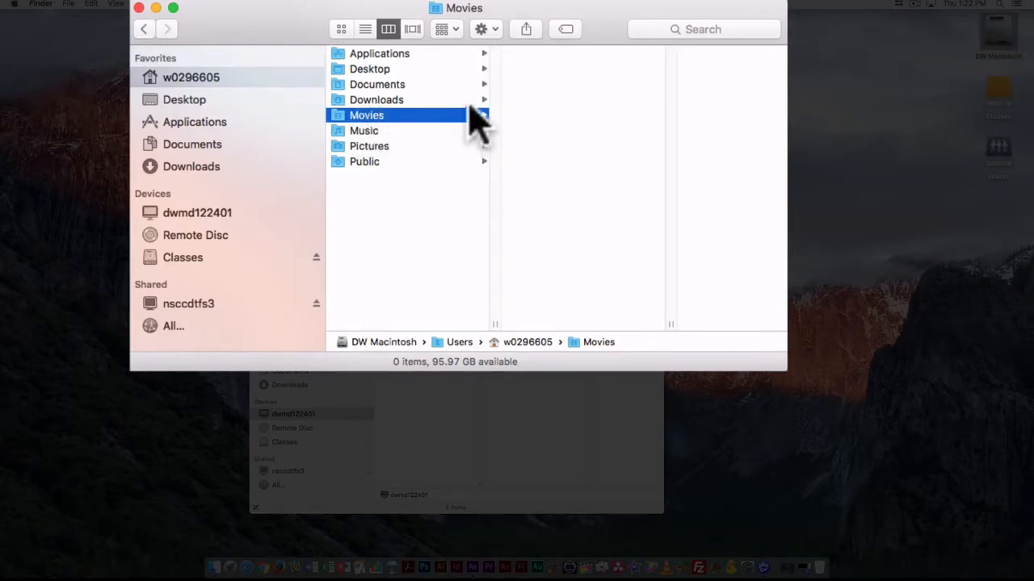
left_click(191, 77)
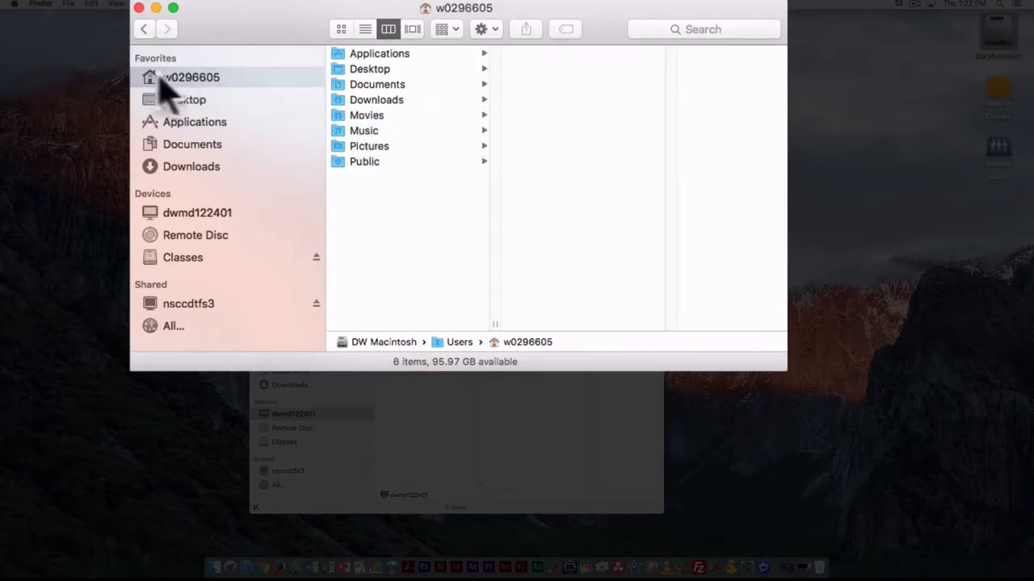
mouse_move(396, 121)
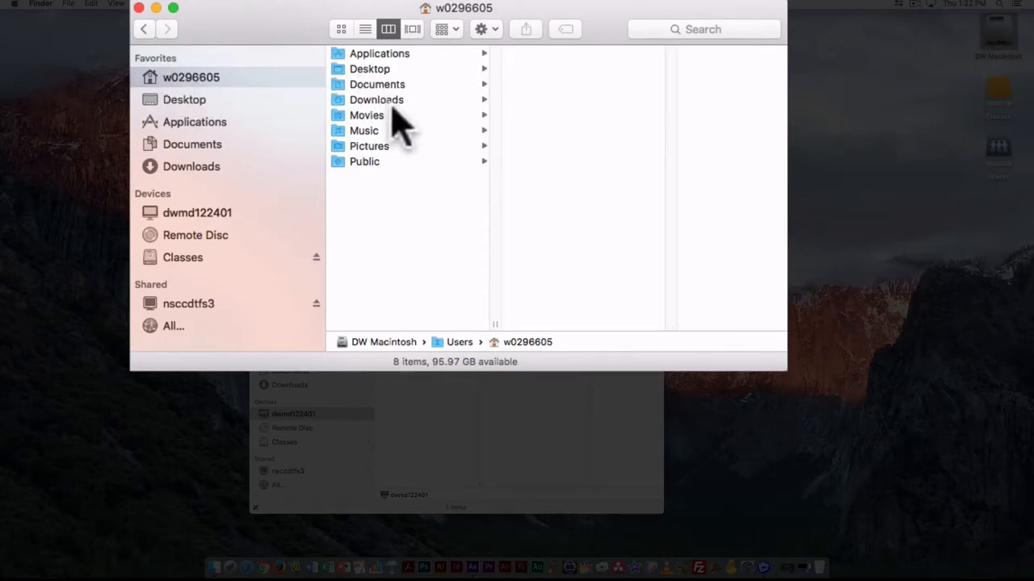
left_click(366, 115)
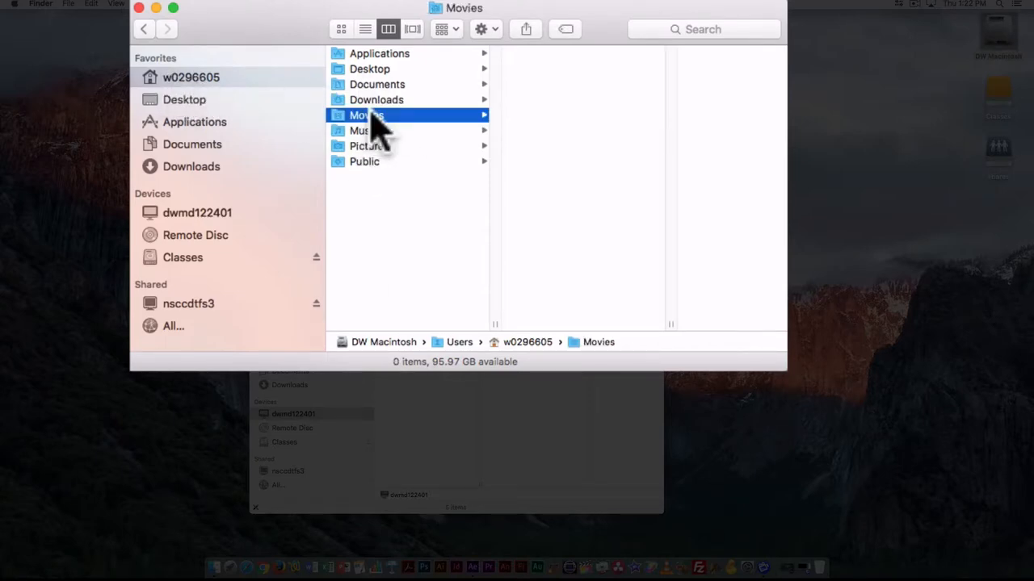
mouse_move(396, 85)
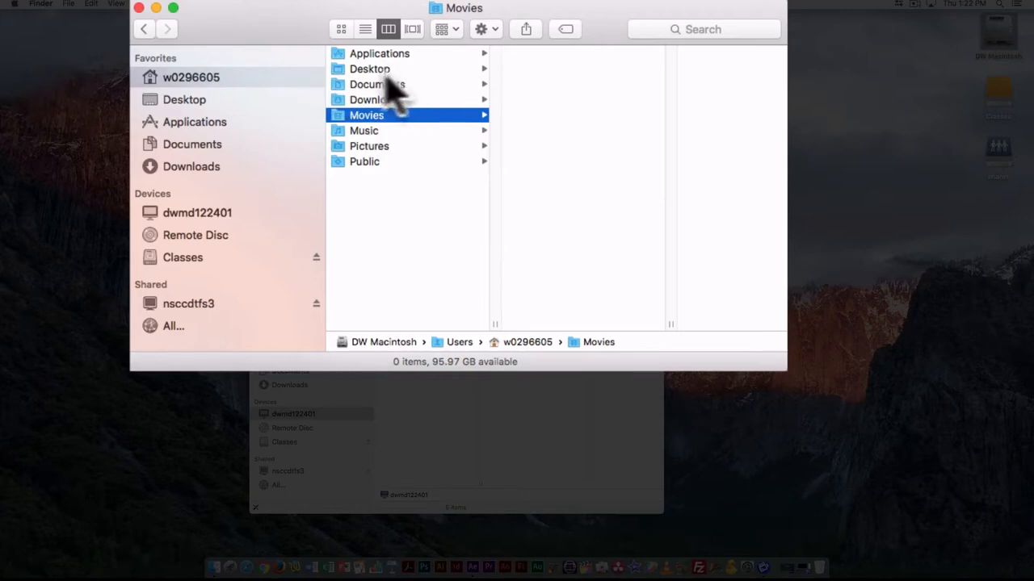
Open the home folder's Desktop folder, which shows 0 items
left_click(369, 69)
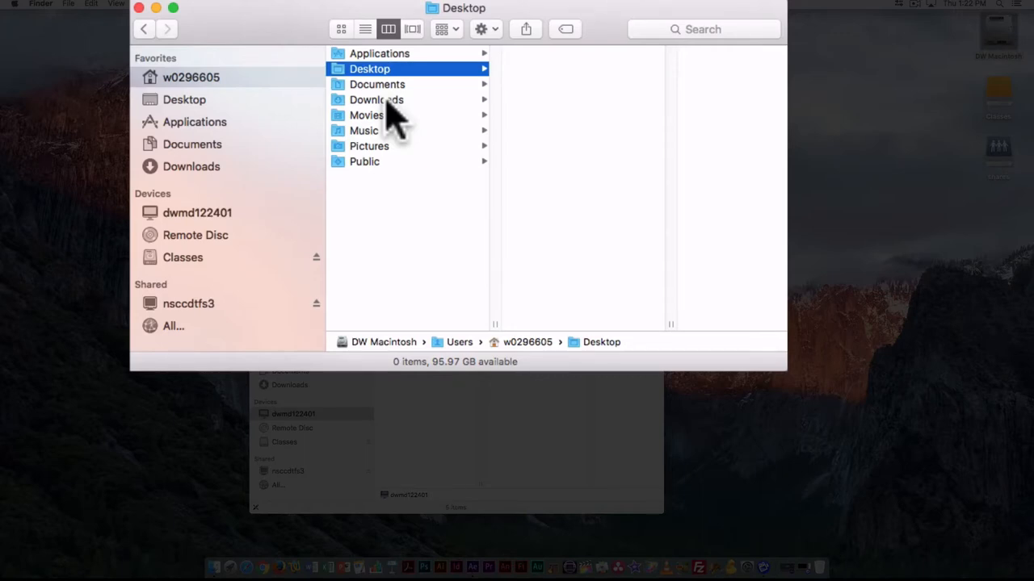
mouse_move(298, 40)
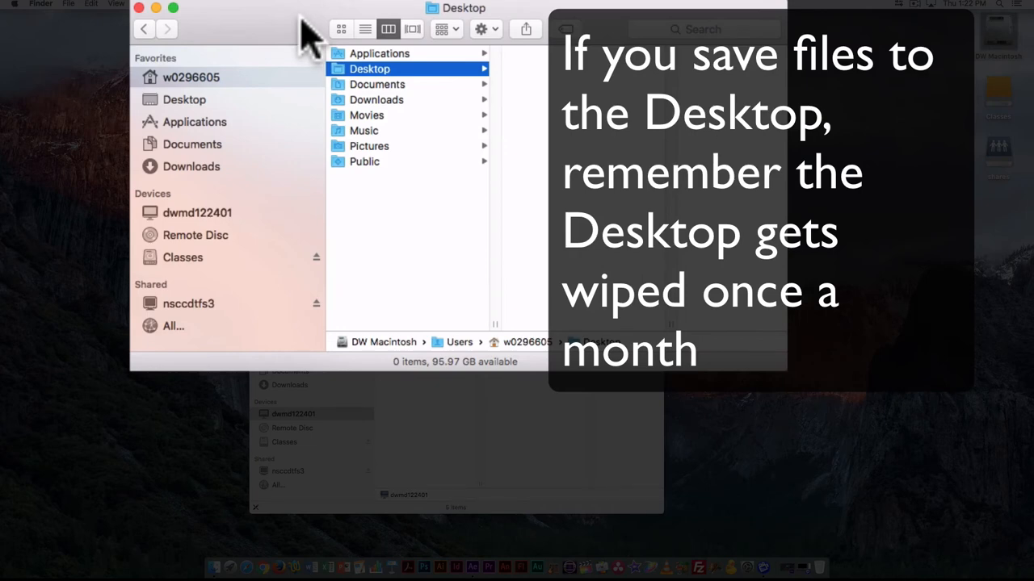
mouse_move(294, 45)
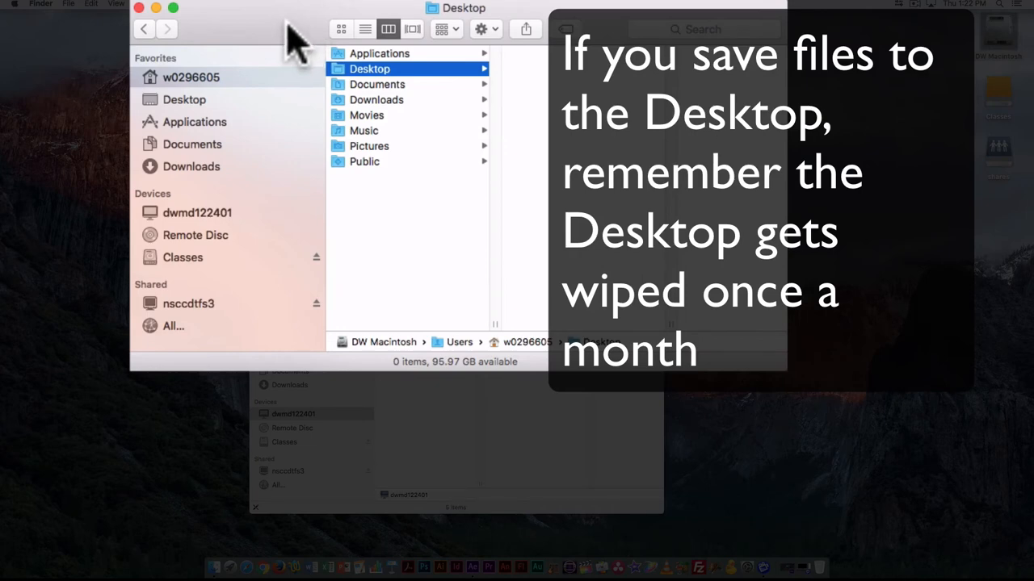